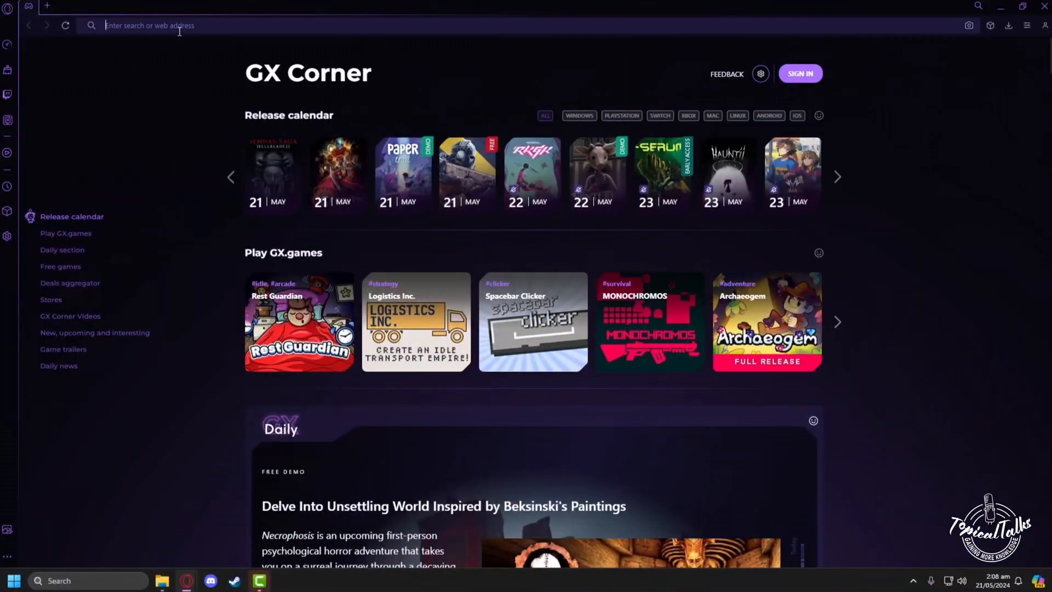
# Search Google for 'roblox' from the Opera GX address bar.
pyautogui.write('roblox.com')
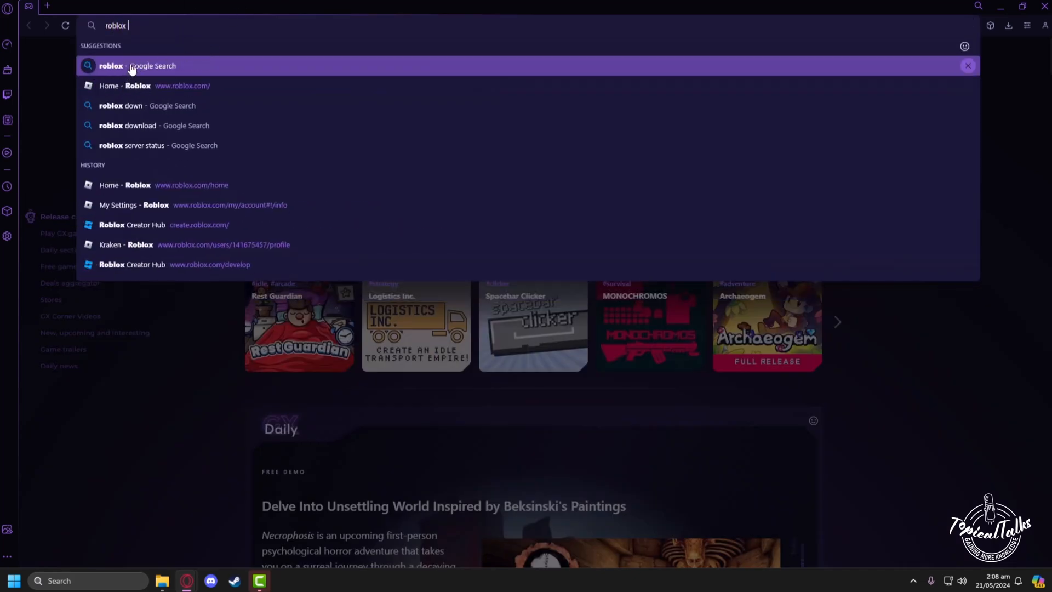
pyautogui.click(138, 66)
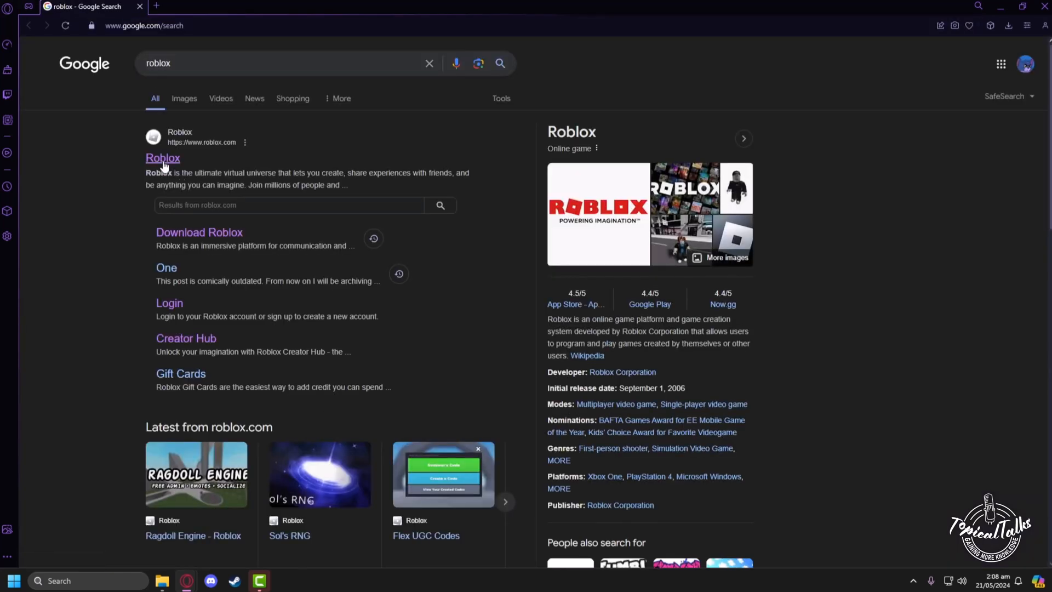
# Open the official Roblox site and go to My Settings via the gear menu.
pyautogui.click(162, 158)
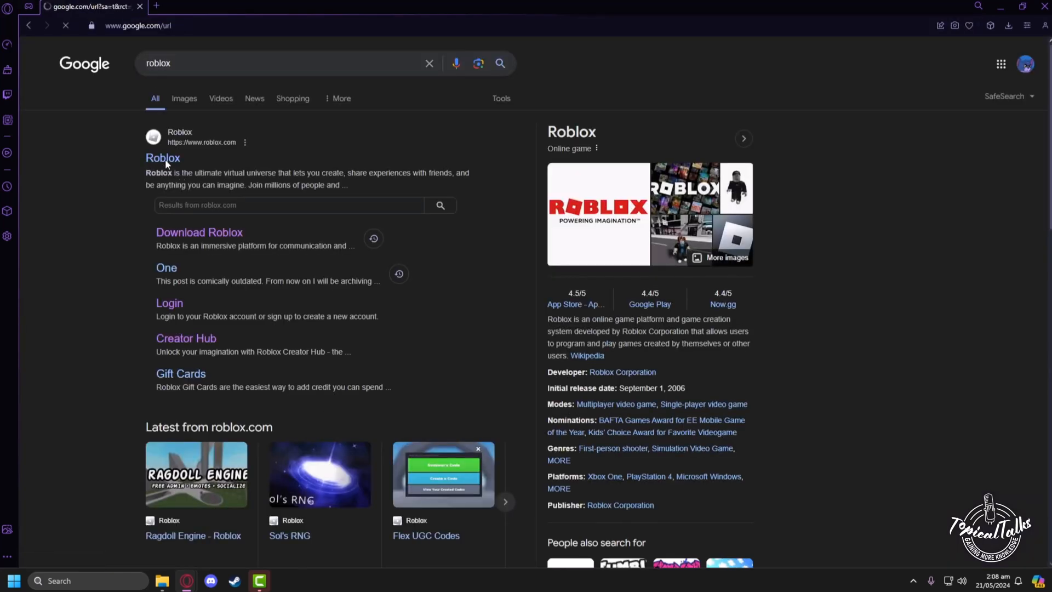
pyautogui.click(162, 158)
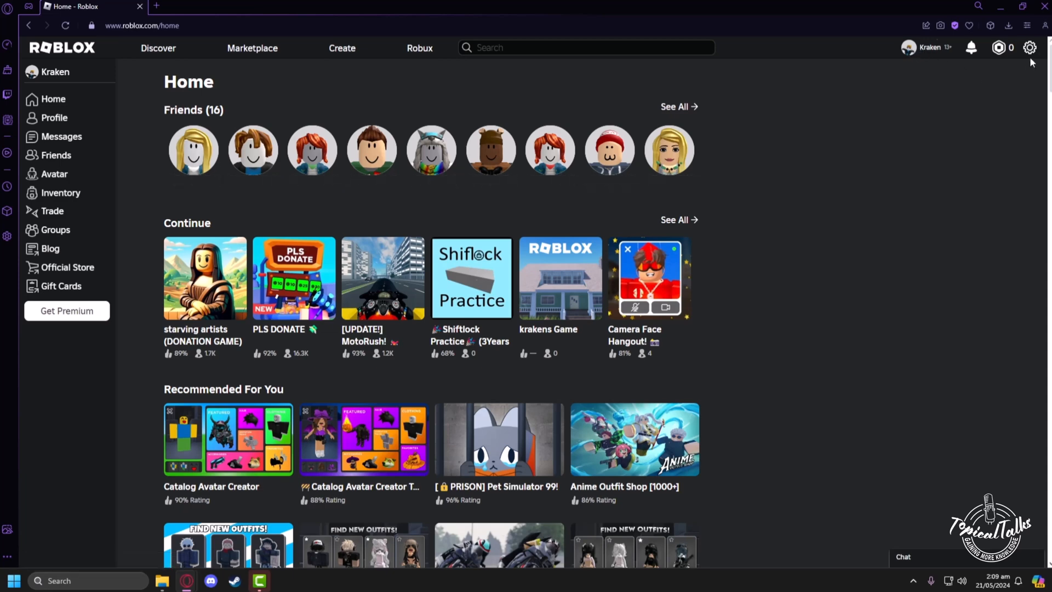
pyautogui.click(1030, 48)
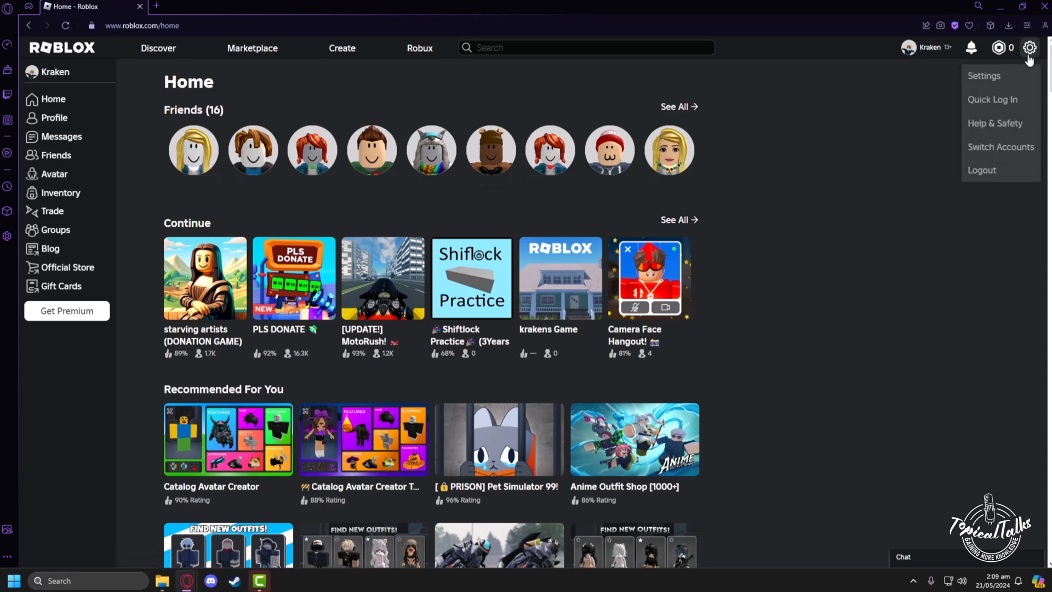
pyautogui.click(984, 75)
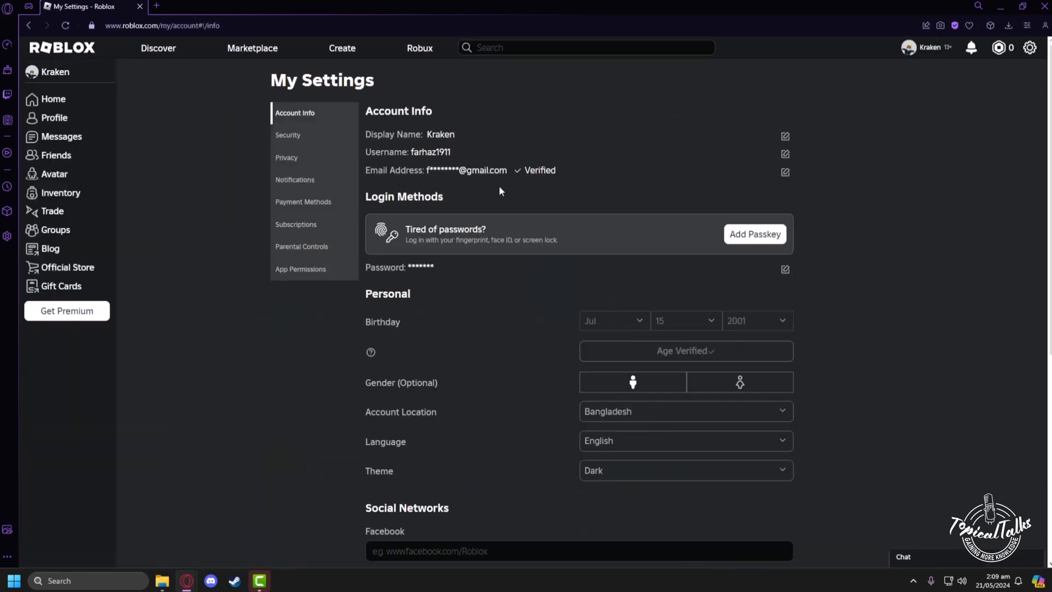
pyautogui.moveTo(844, 332)
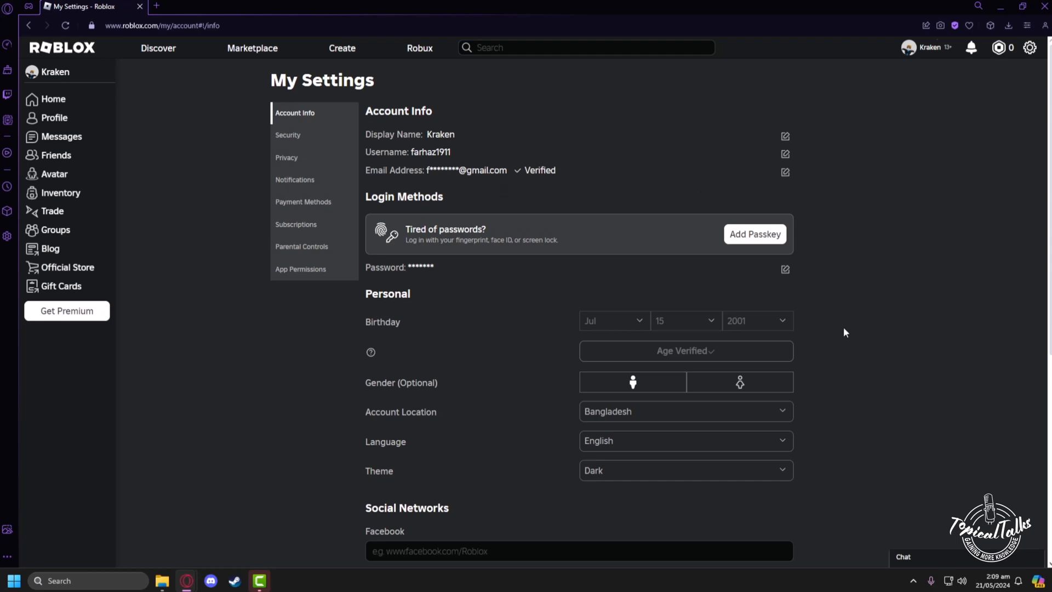
pyautogui.moveTo(874, 402)
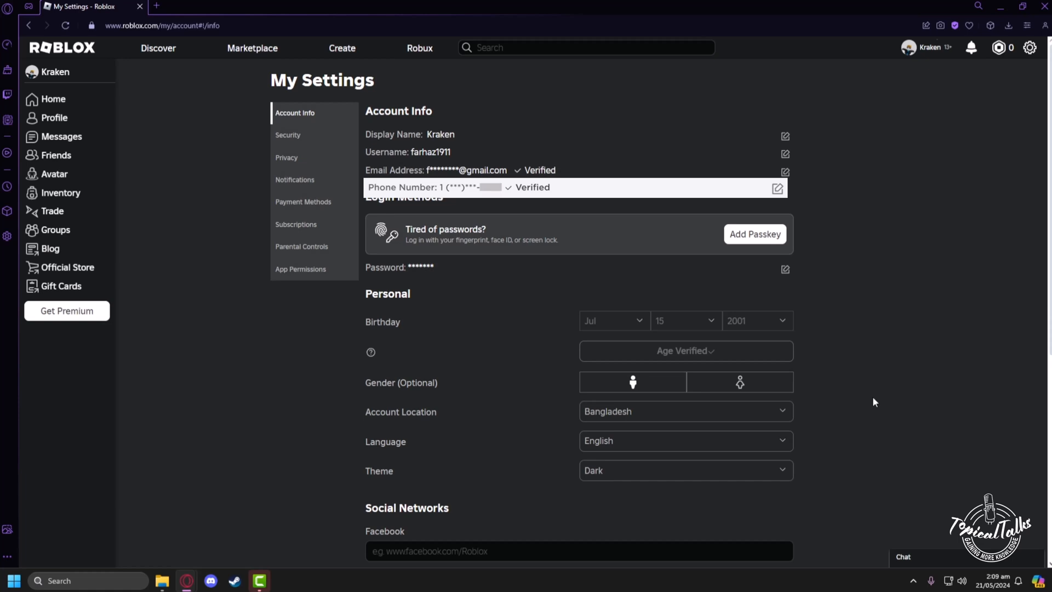
# Edit the Phone Number entry, choose Remove Phone Number, and confirm with the password.
pyautogui.click(777, 189)
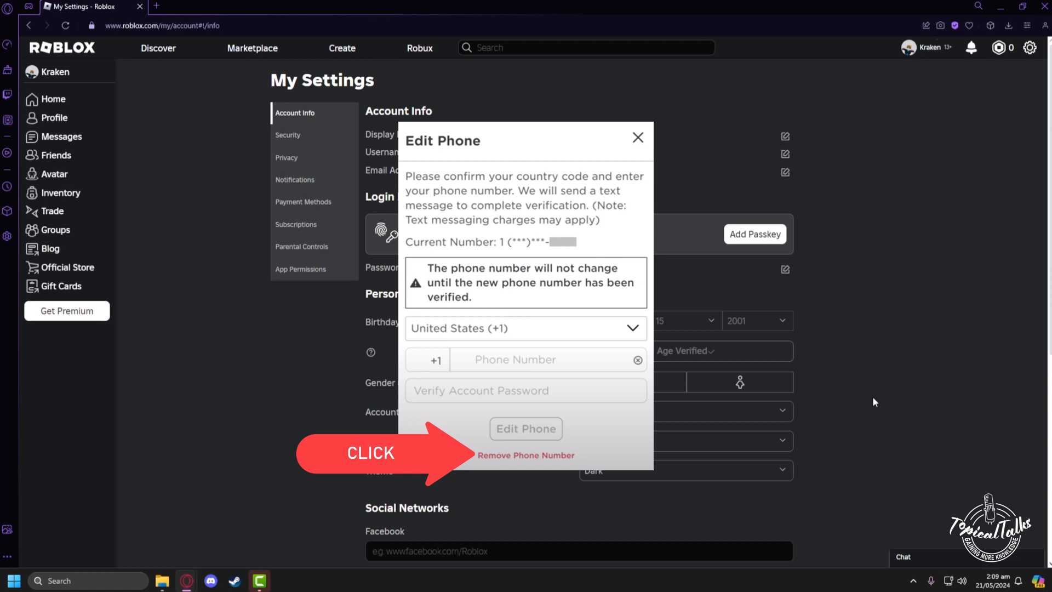
pyautogui.click(526, 454)
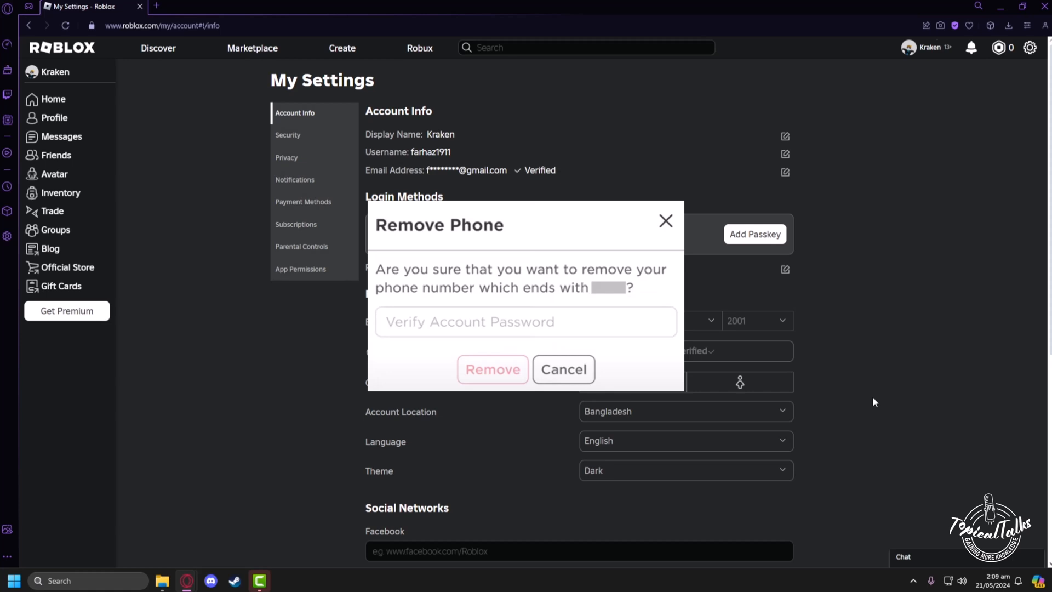
pyautogui.click(562, 369)
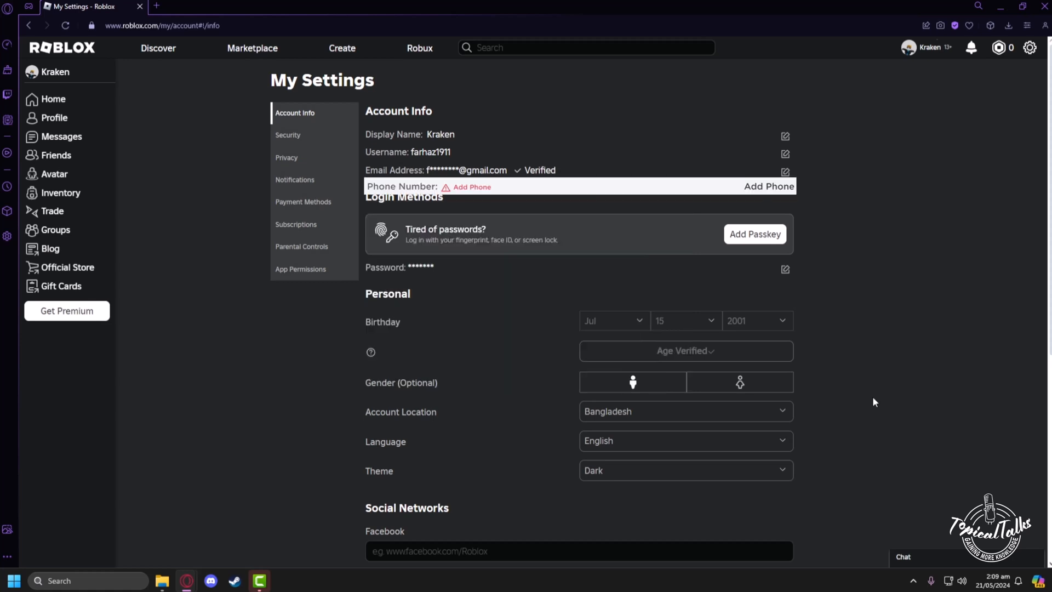